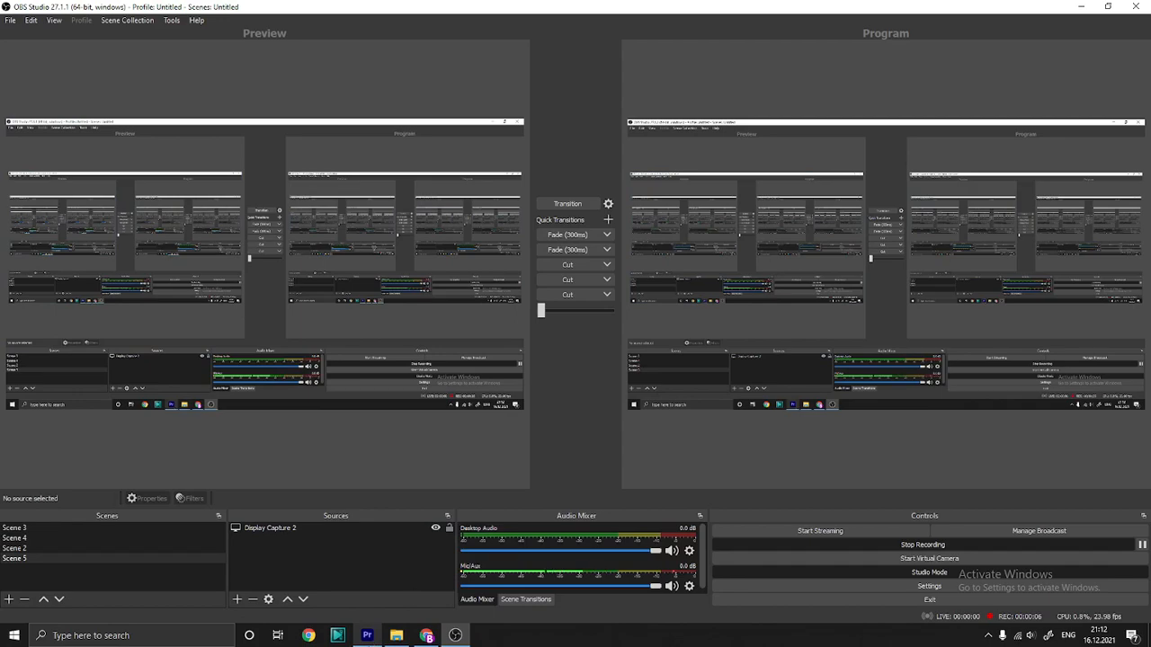
# - Bring Premiere Pro forward and let forward Mask Path tracking of the Tint mask run
pyautogui.click(366, 636)
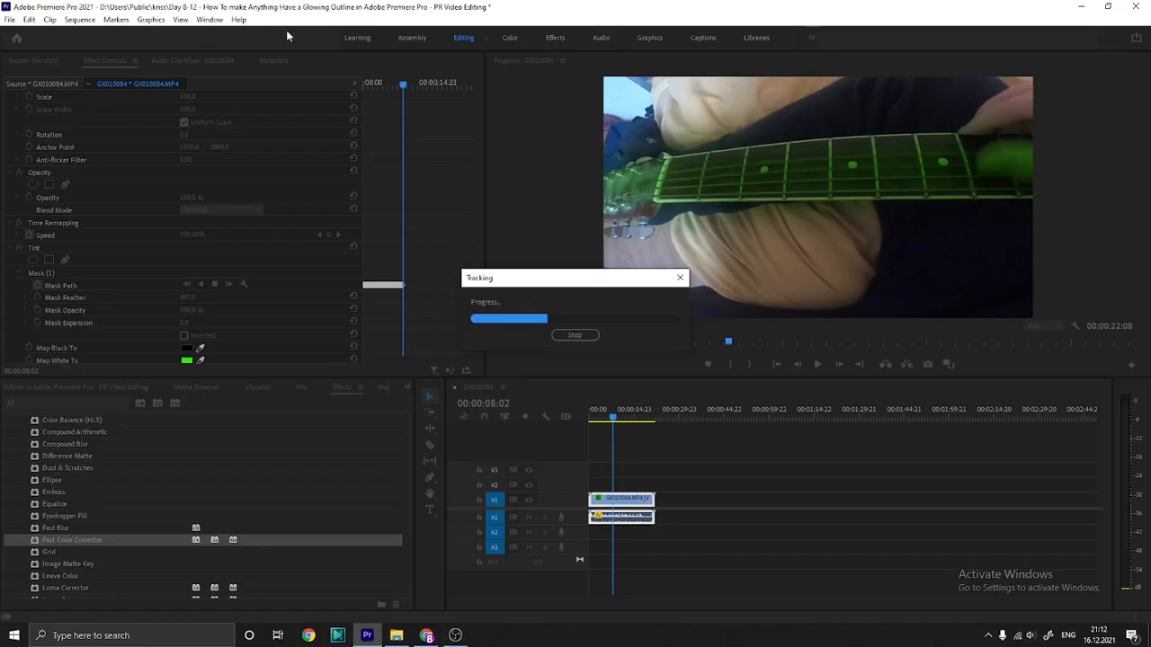
pyautogui.moveTo(336, 45)
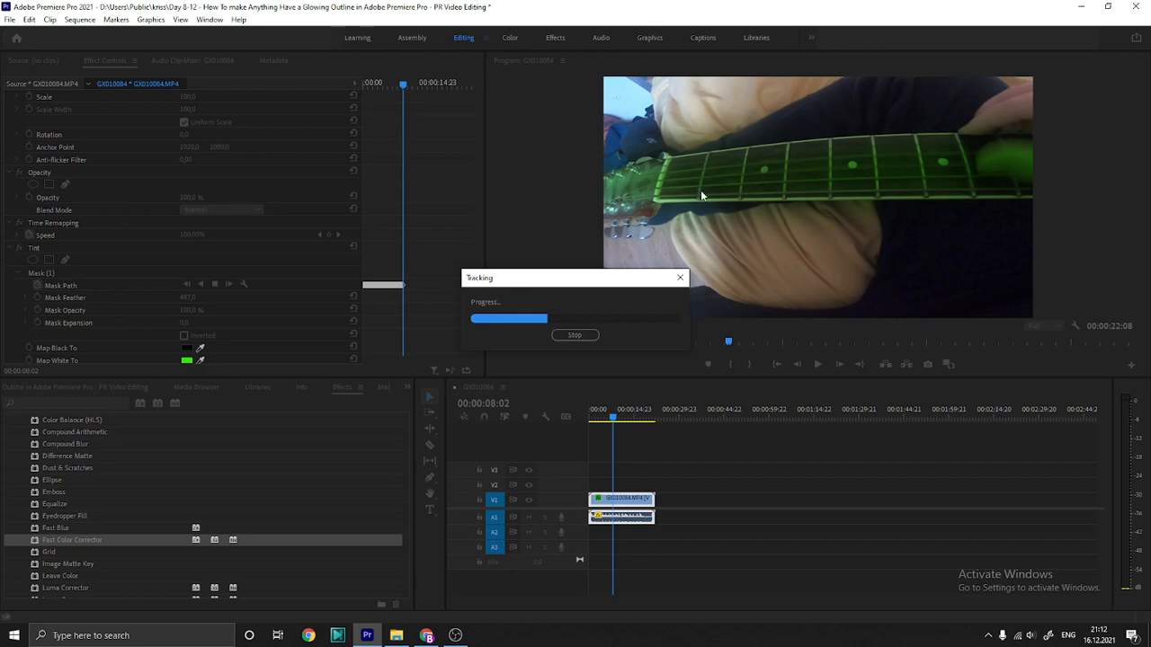
pyautogui.moveTo(629, 123)
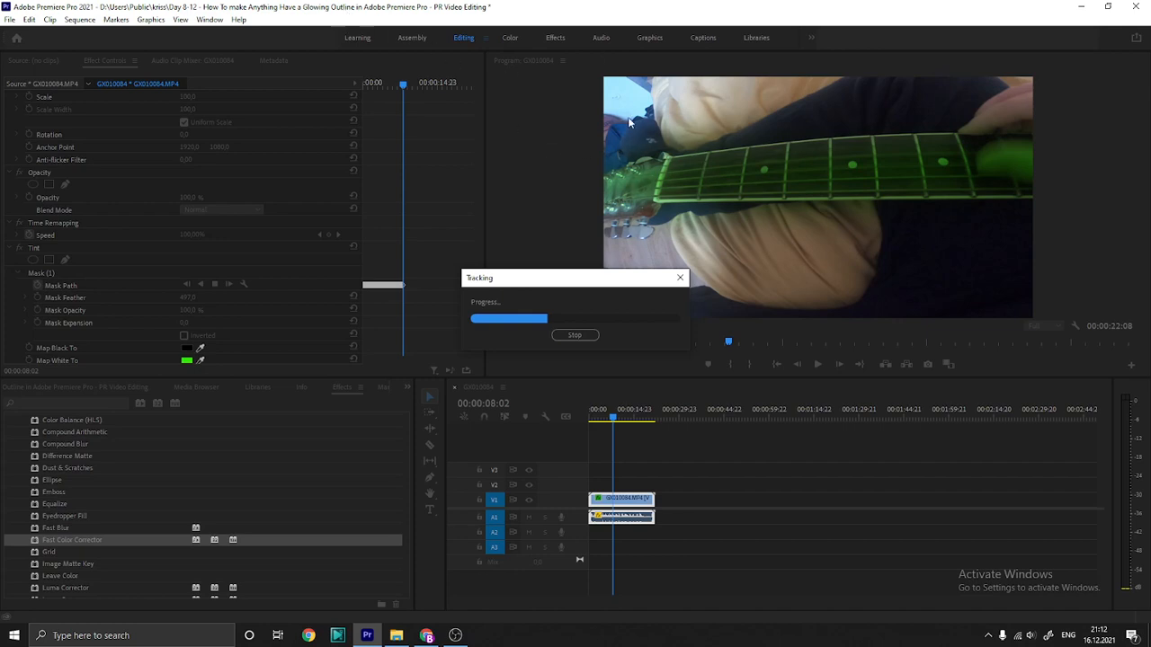
pyautogui.moveTo(887, 137)
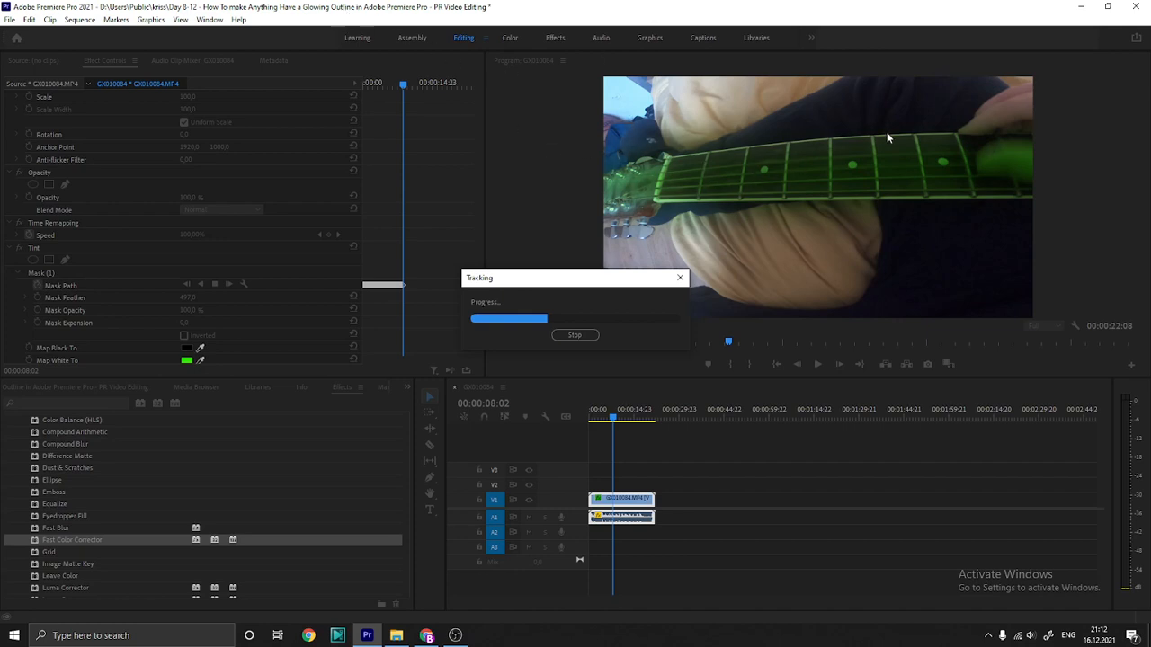
pyautogui.moveTo(358, 254)
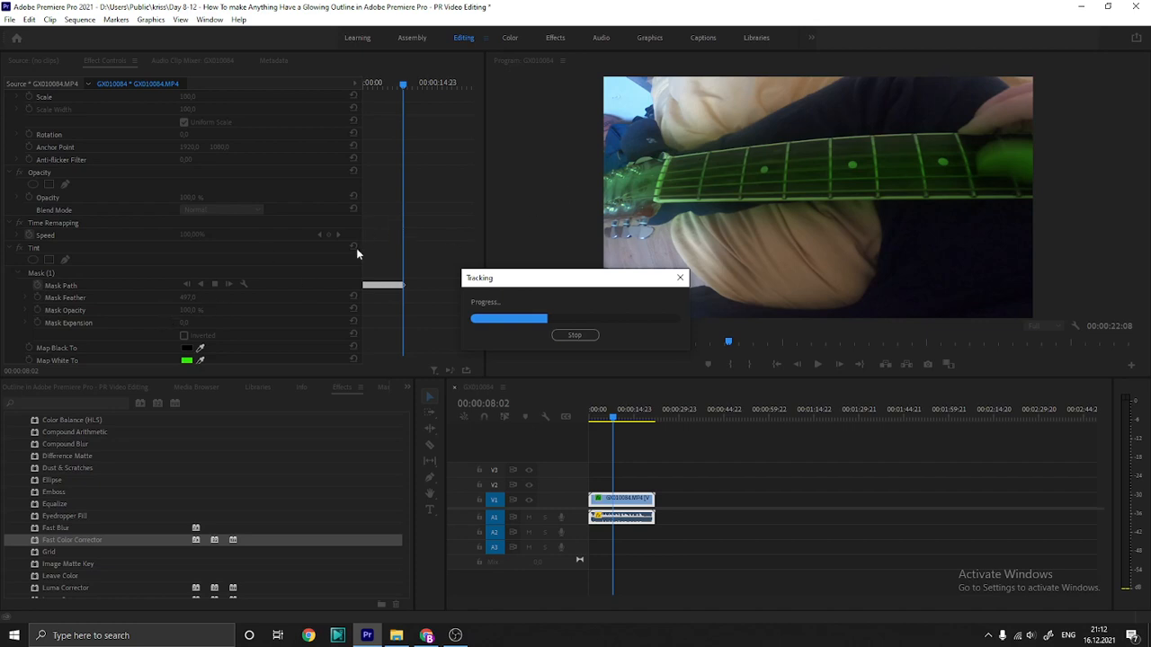
pyautogui.moveTo(45, 286)
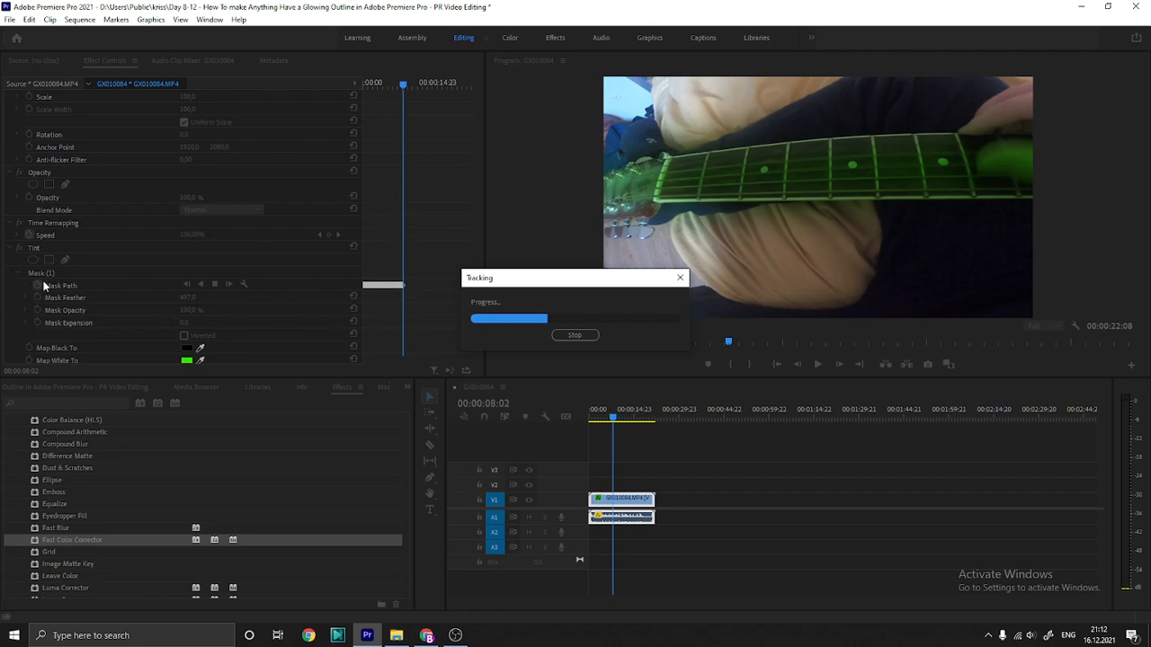
pyautogui.moveTo(656, 155)
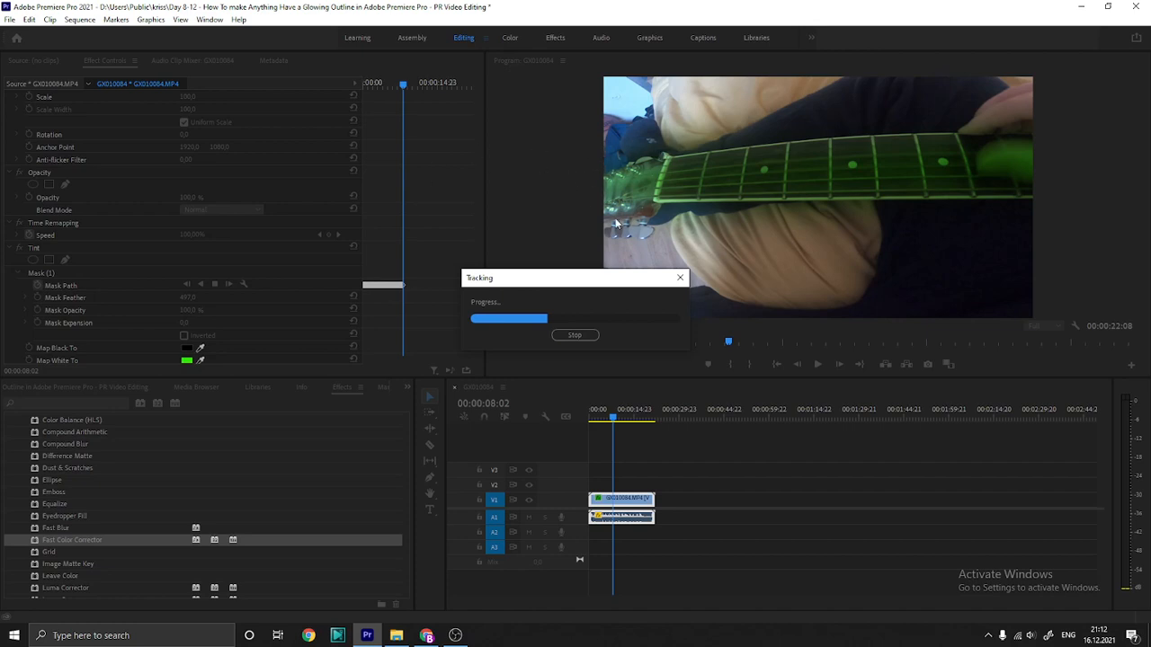
pyautogui.moveTo(609, 332)
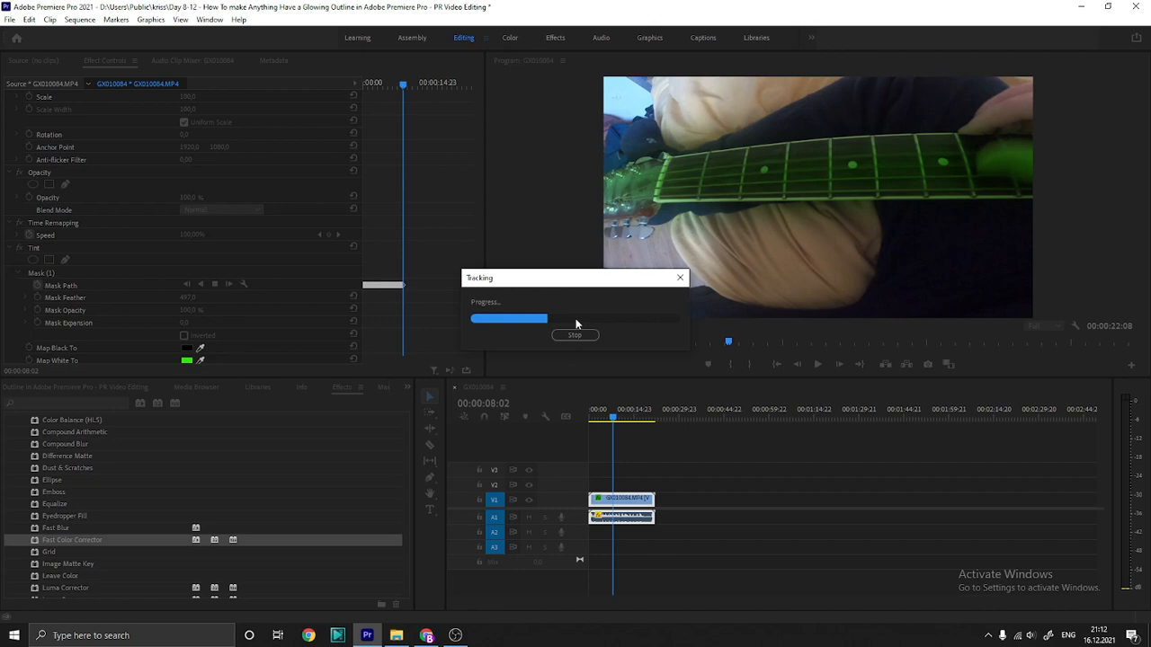
pyautogui.moveTo(478, 566)
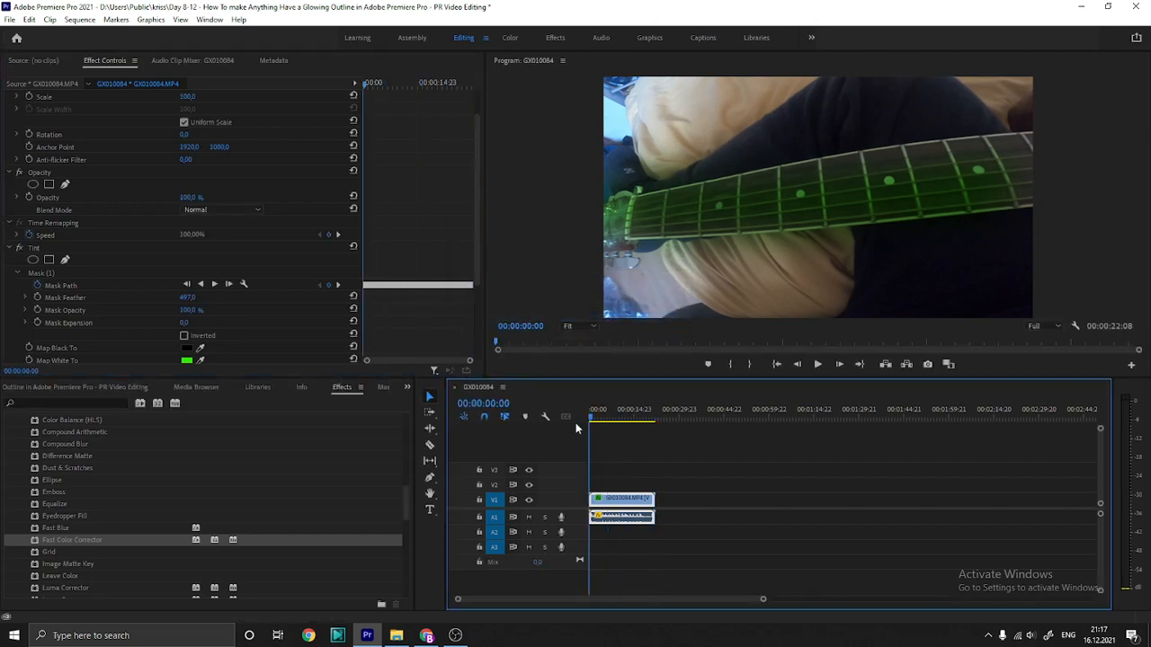
# - Play the green-tinted guitar clip to its end to check the tint follows the fretboard
pyautogui.click(816, 364)
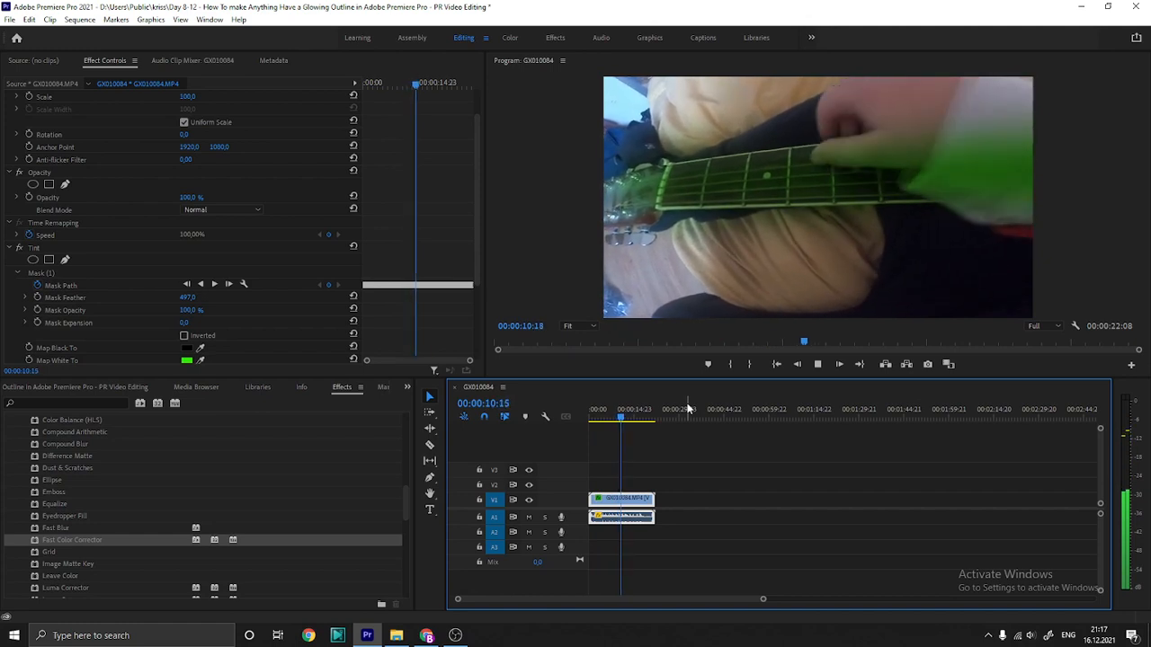
pyautogui.click(626, 418)
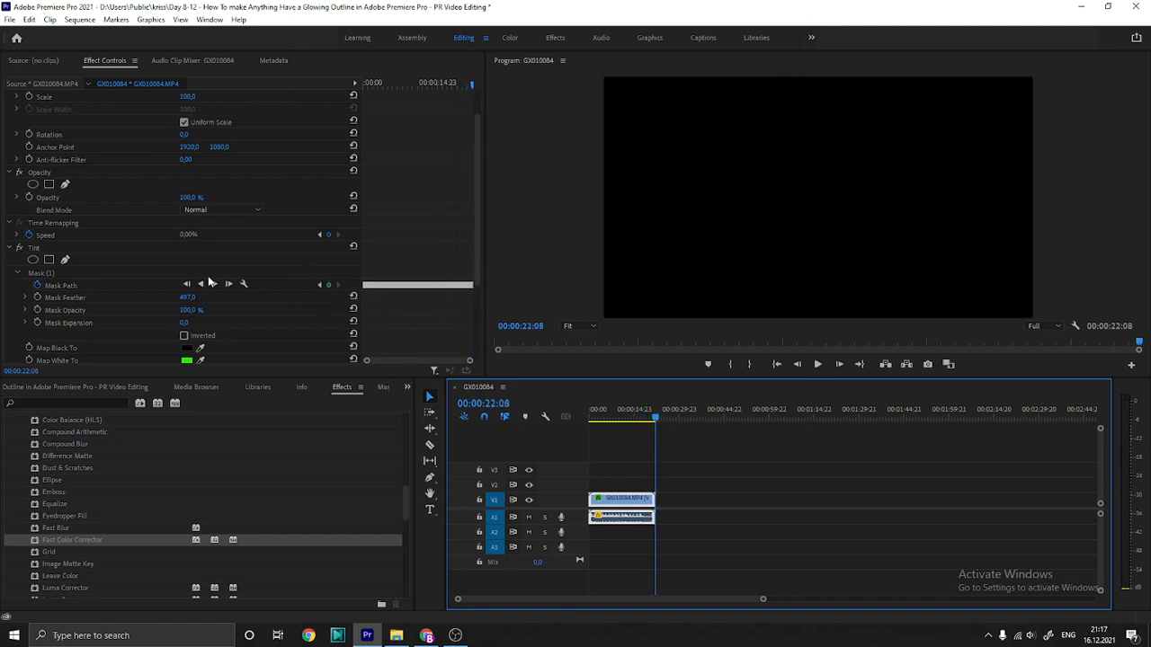
# - Select Mask (1) under the Tint effect, then return to OBS Studio
pyautogui.click(243, 284)
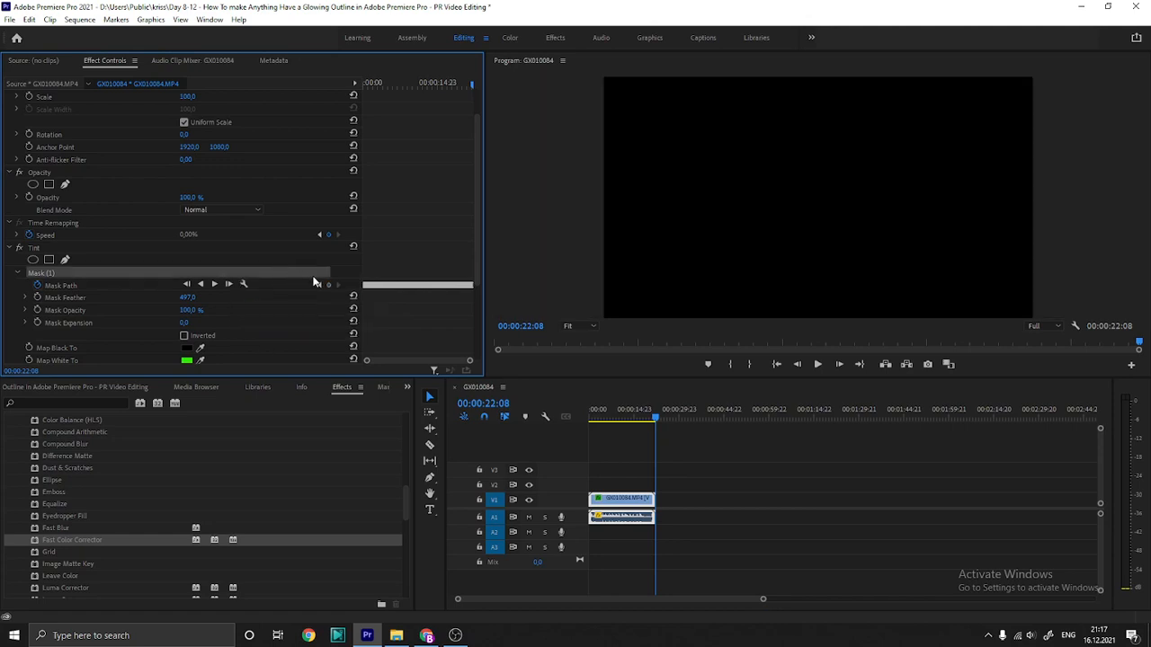
pyautogui.click(455, 636)
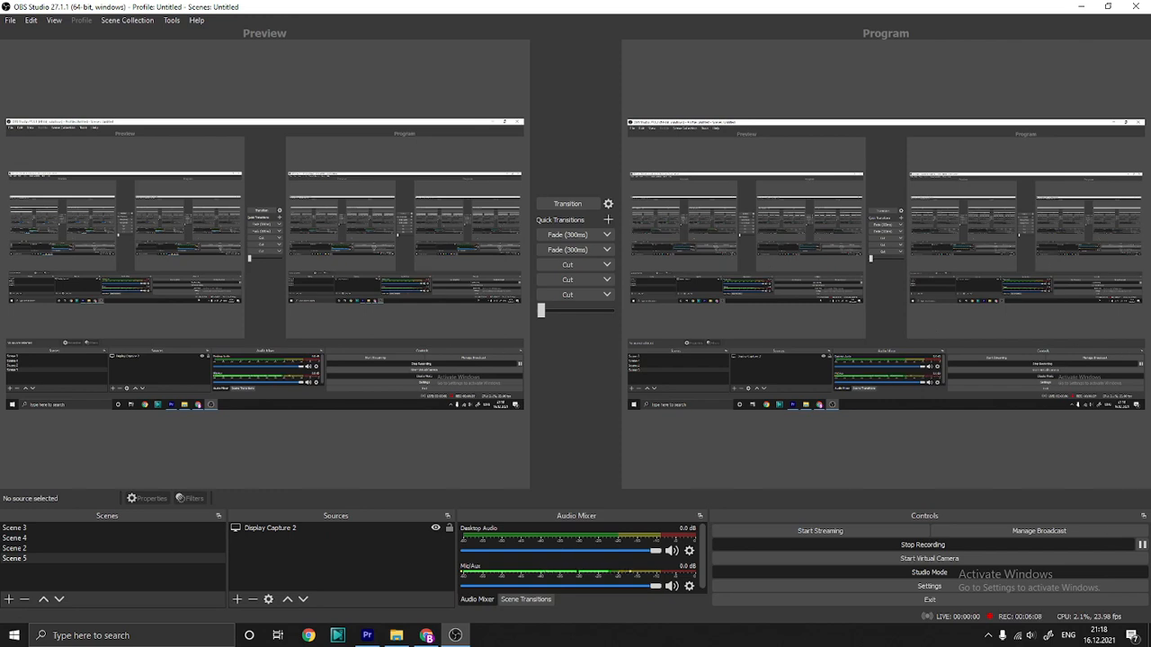
pyautogui.click(367, 635)
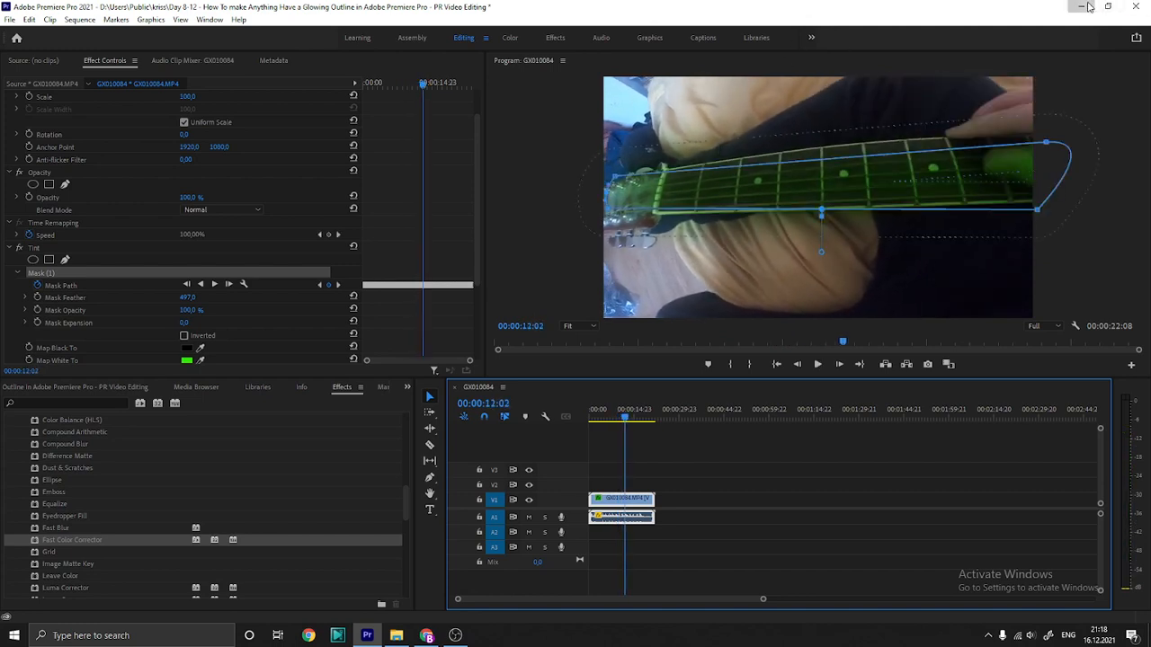
pyautogui.click(455, 635)
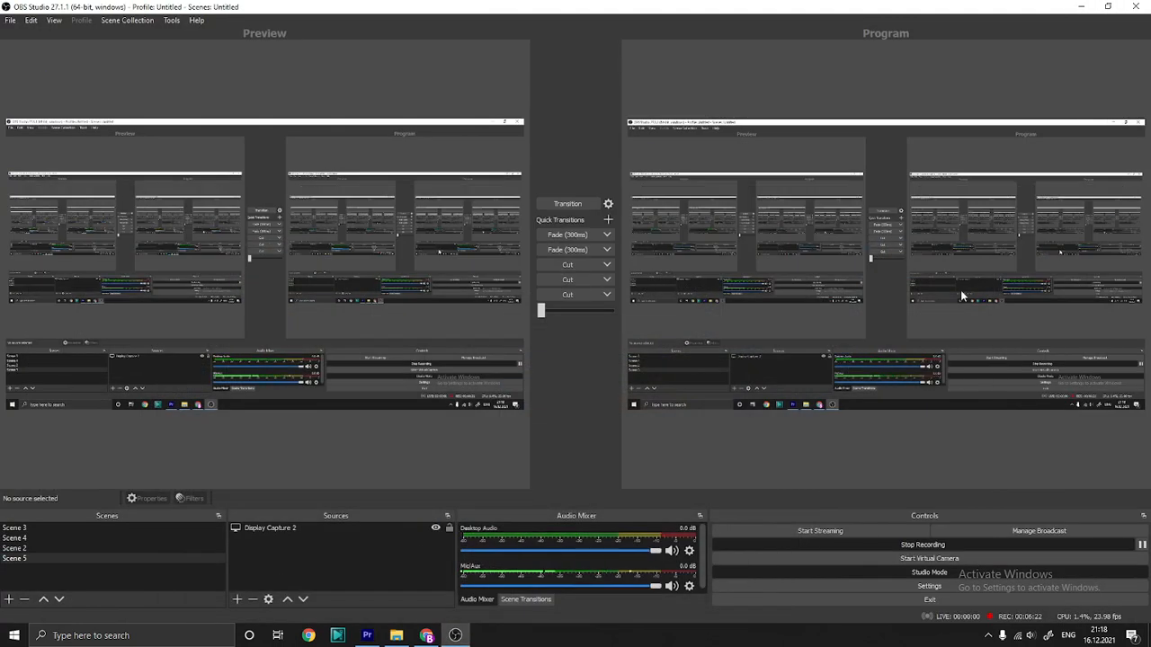